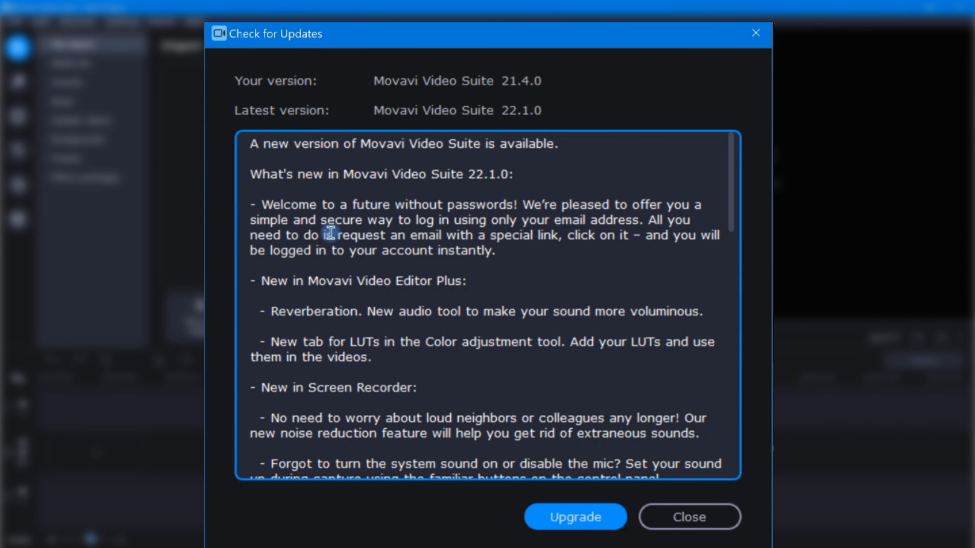
Dismiss the update notice and untick 'Automatically check for updates' in Preferences.
{"action": "left_click", "coordinate": [689, 517]}
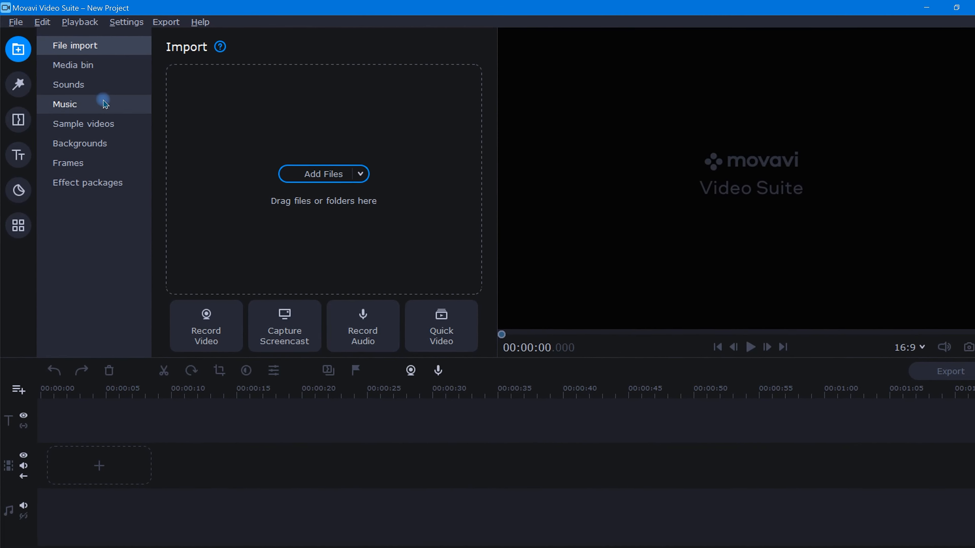
{"action": "left_click", "coordinate": [127, 22]}
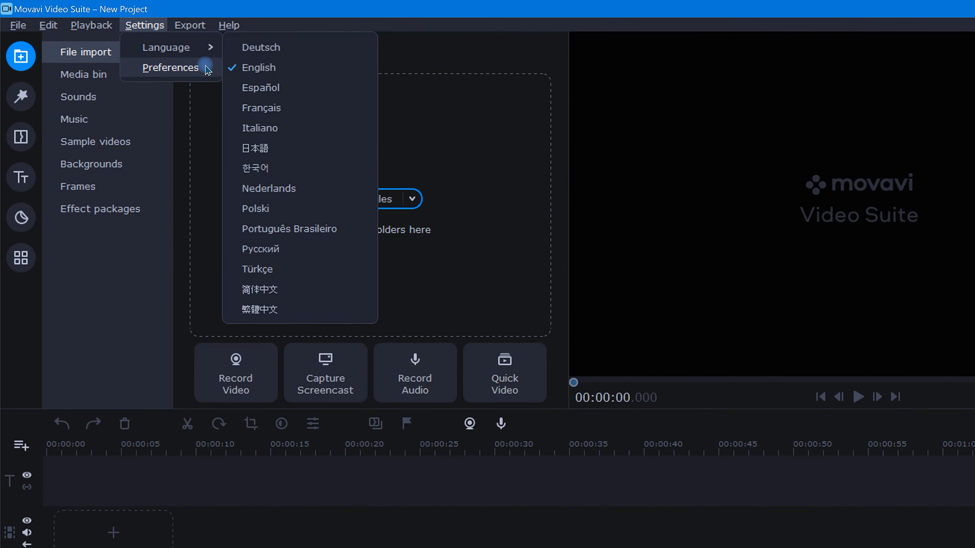
{"action": "left_click", "coordinate": [170, 68]}
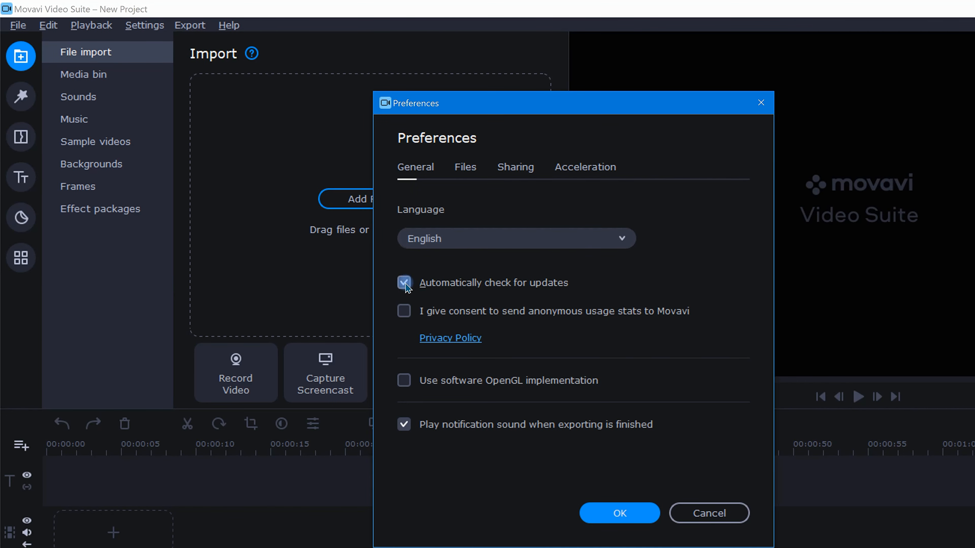
{"action": "left_click", "coordinate": [404, 282]}
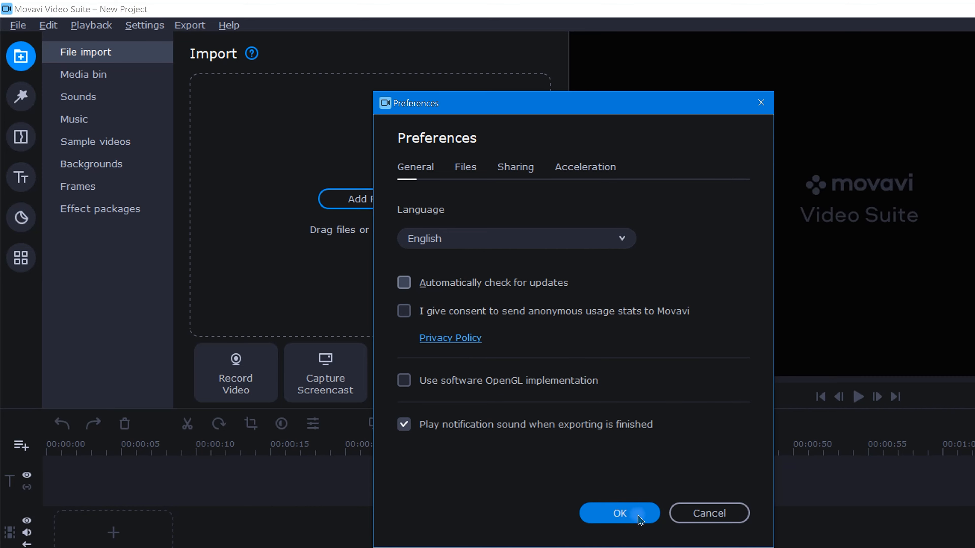
{"action": "mouse_move", "coordinate": [478, 385]}
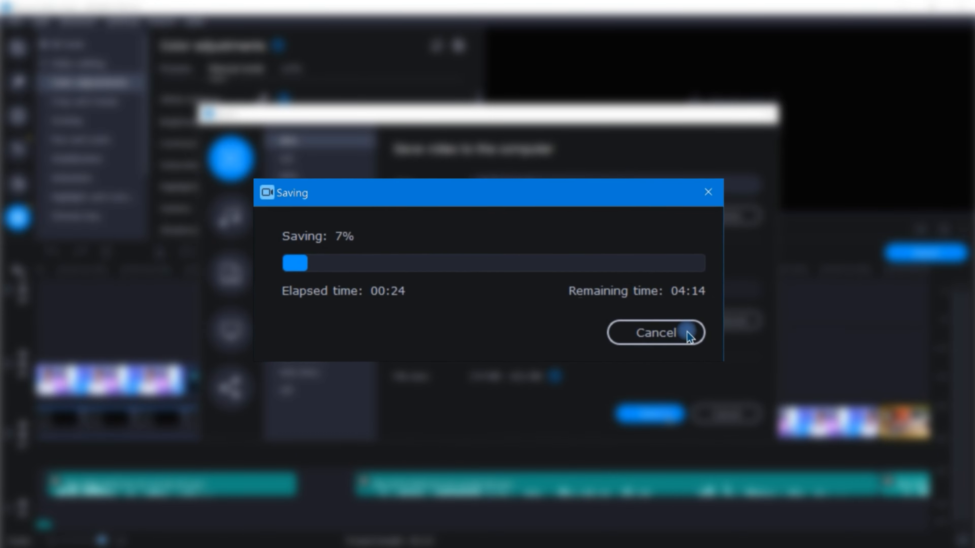
Cancel the video save in the Saving progress window.
{"action": "left_click", "coordinate": [654, 332]}
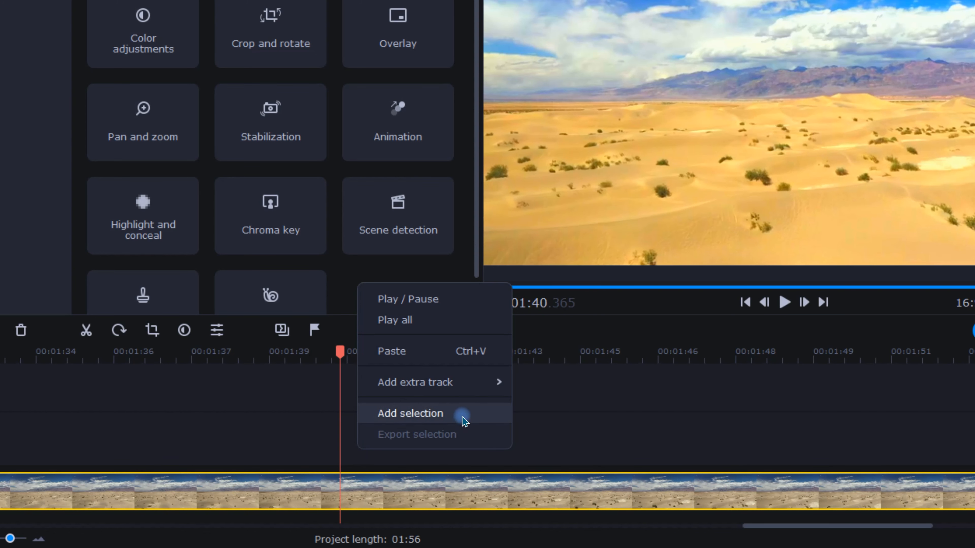
Add a selection on the desert clip from about 1:40 to 1:44 and export only that range.
{"action": "left_click", "coordinate": [410, 413]}
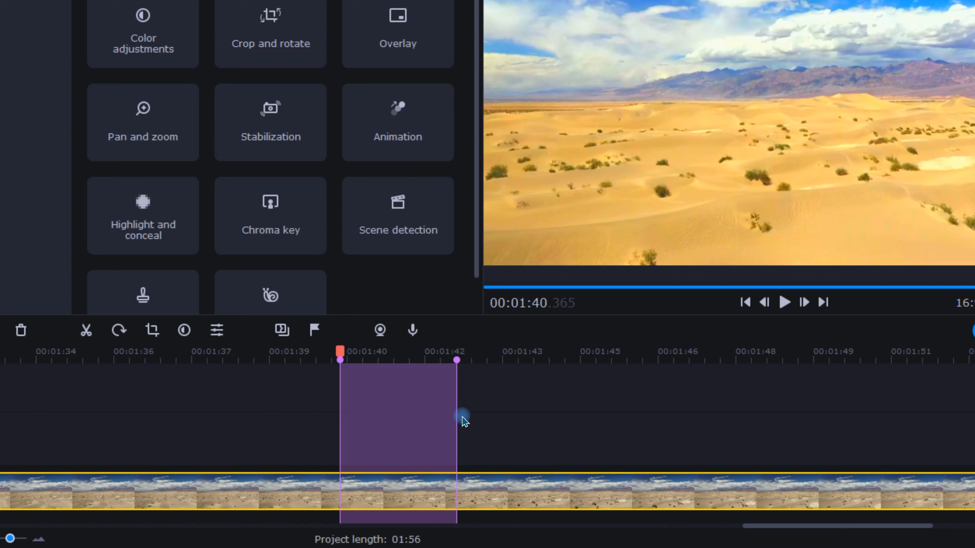
{"action": "mouse_move", "coordinate": [467, 369]}
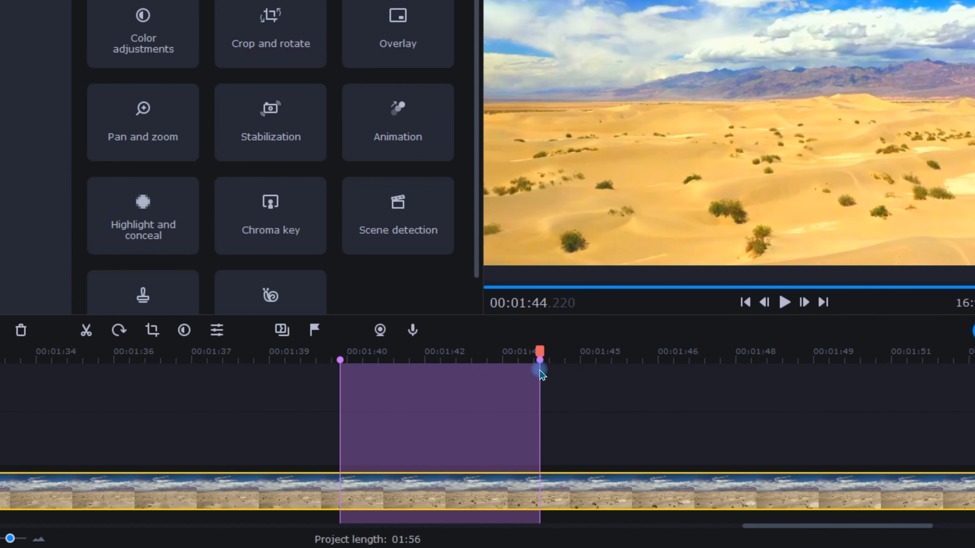
{"action": "right_click", "coordinate": [447, 445]}
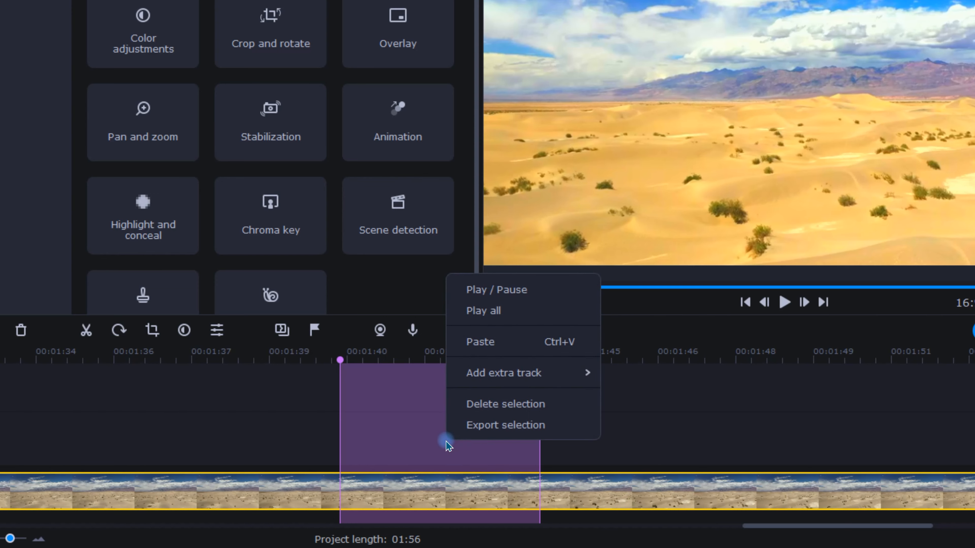
{"action": "mouse_move", "coordinate": [562, 429]}
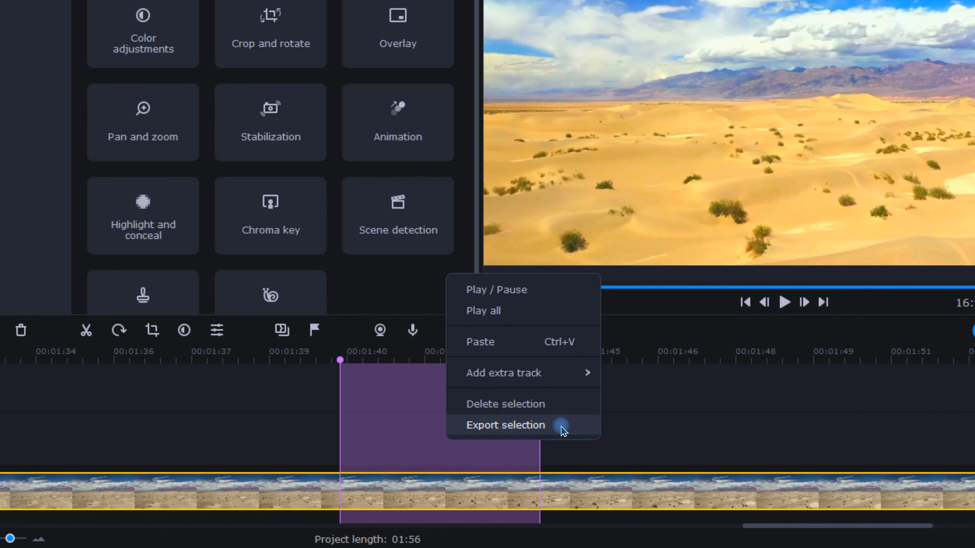
{"action": "left_click", "coordinate": [504, 426]}
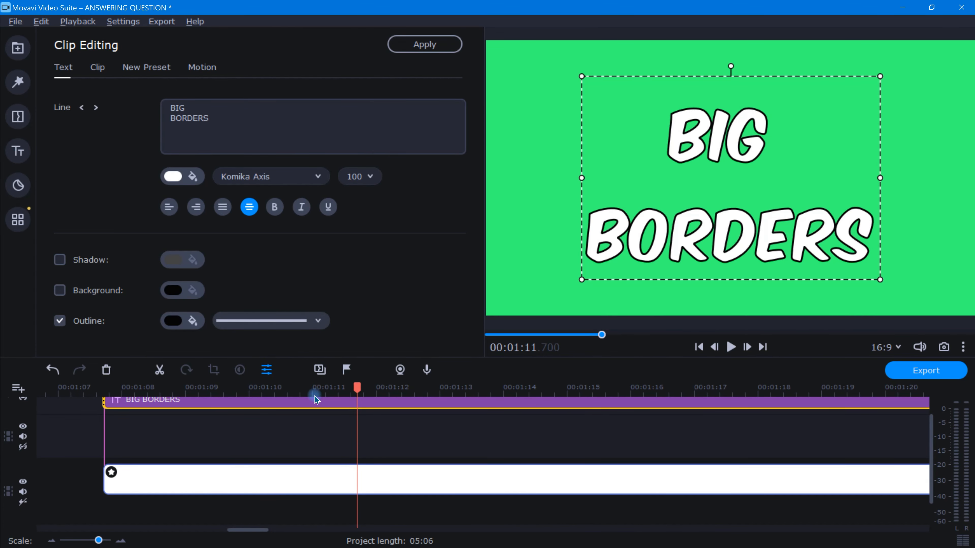
Set the BIG BORDERS title outline size to 30 for a thick black border.
{"action": "left_click", "coordinate": [372, 176]}
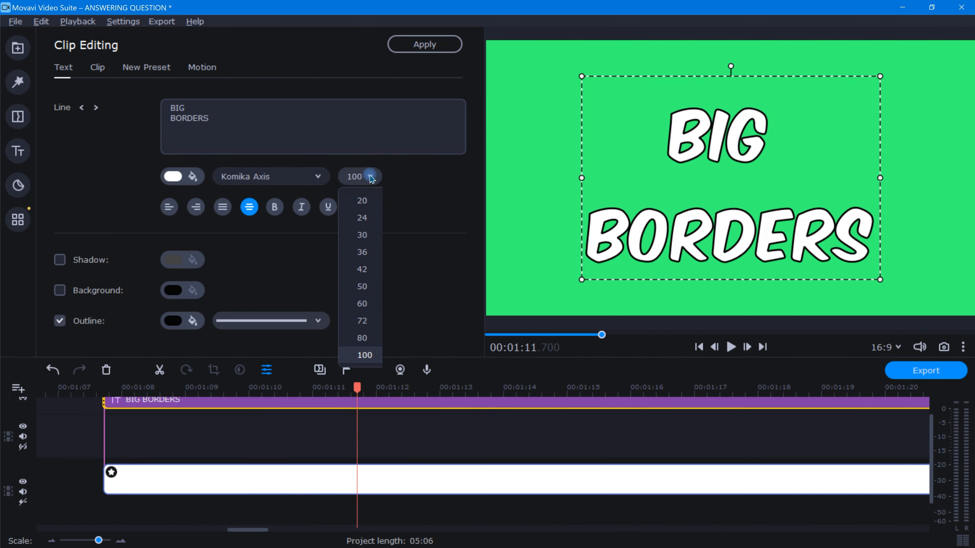
{"action": "left_click", "coordinate": [361, 235]}
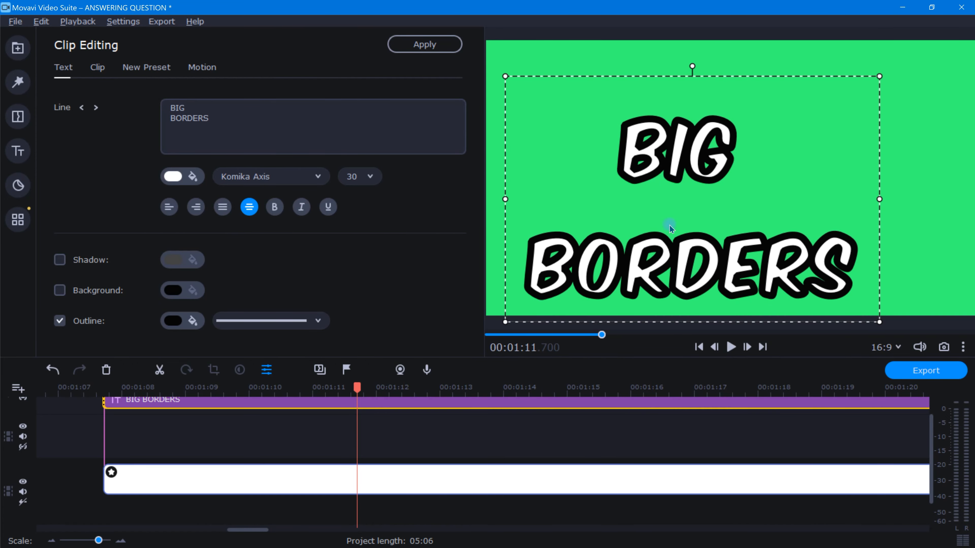
{"action": "left_click", "coordinate": [359, 177]}
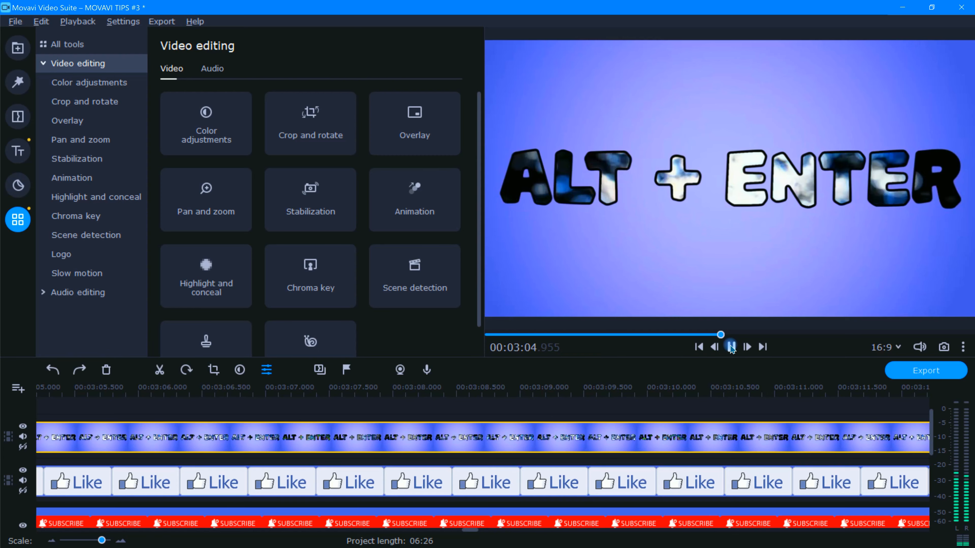
Play the ALT + ENTER title in the preview, pausing and resuming playback.
{"action": "left_click", "coordinate": [730, 347]}
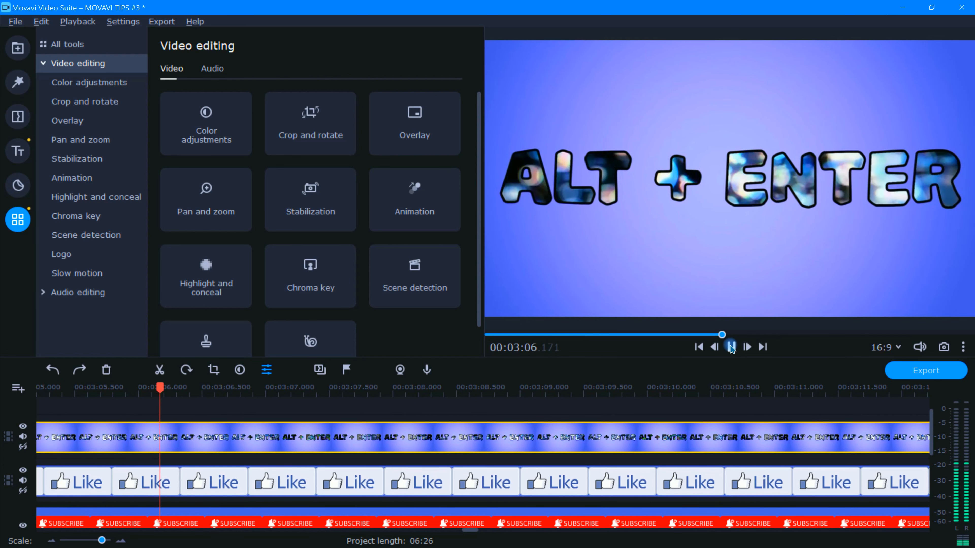
{"action": "left_click", "coordinate": [730, 346]}
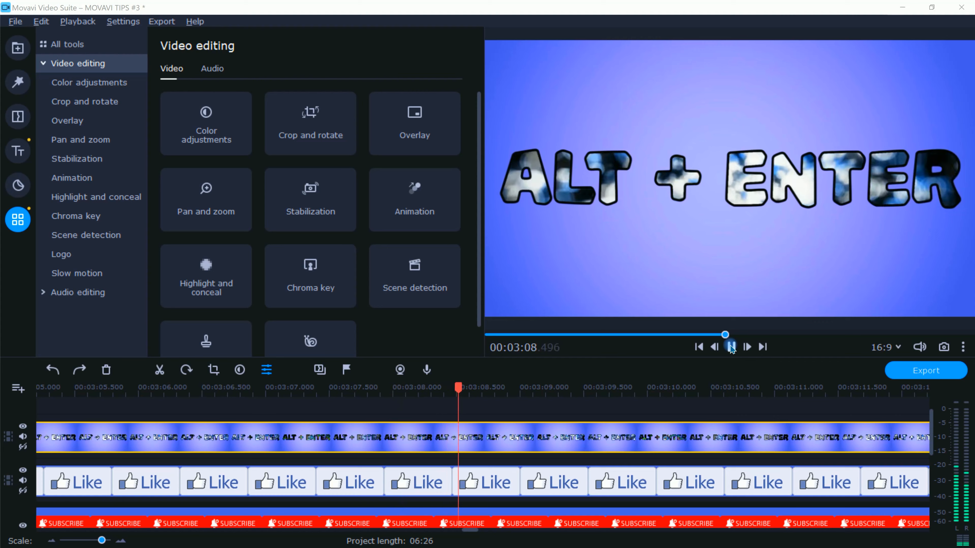
{"action": "left_click", "coordinate": [730, 347]}
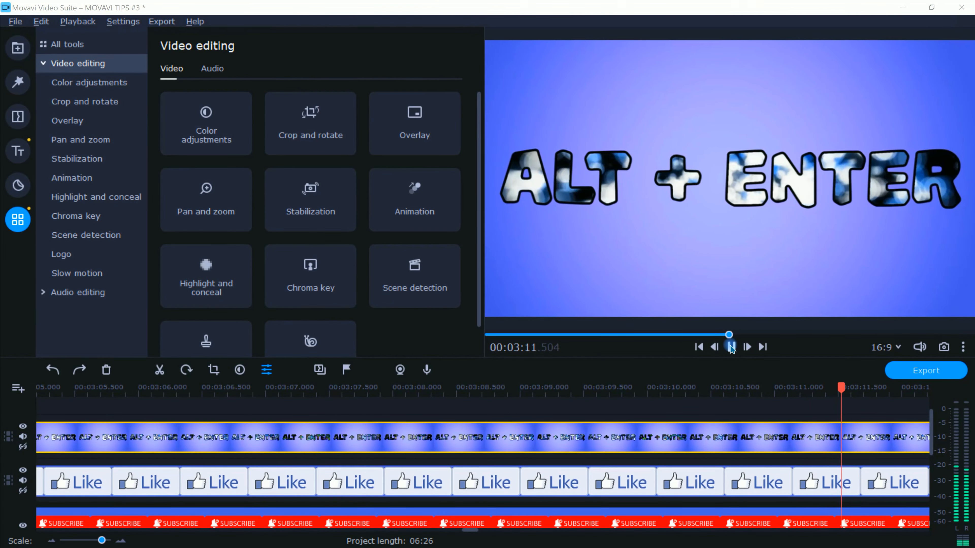